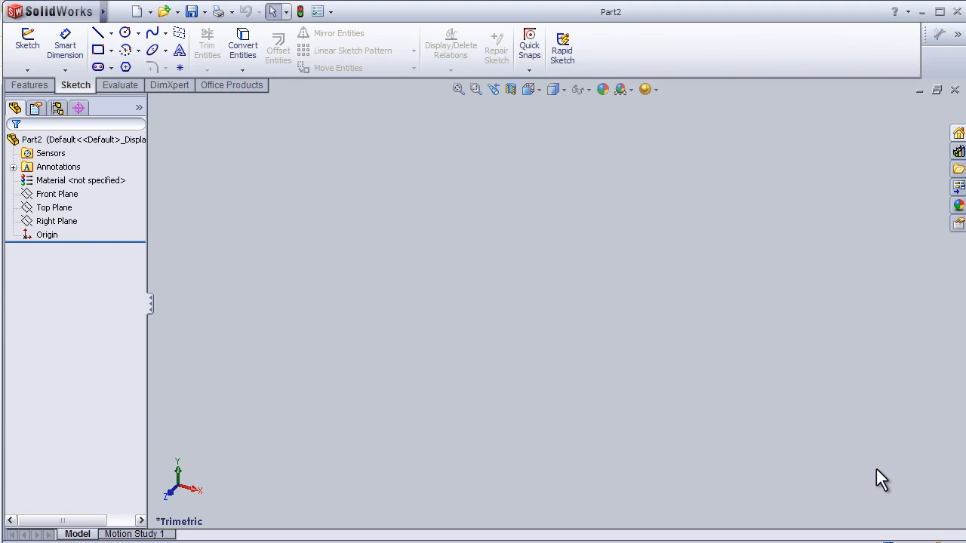
pyautogui.moveTo(178, 273)
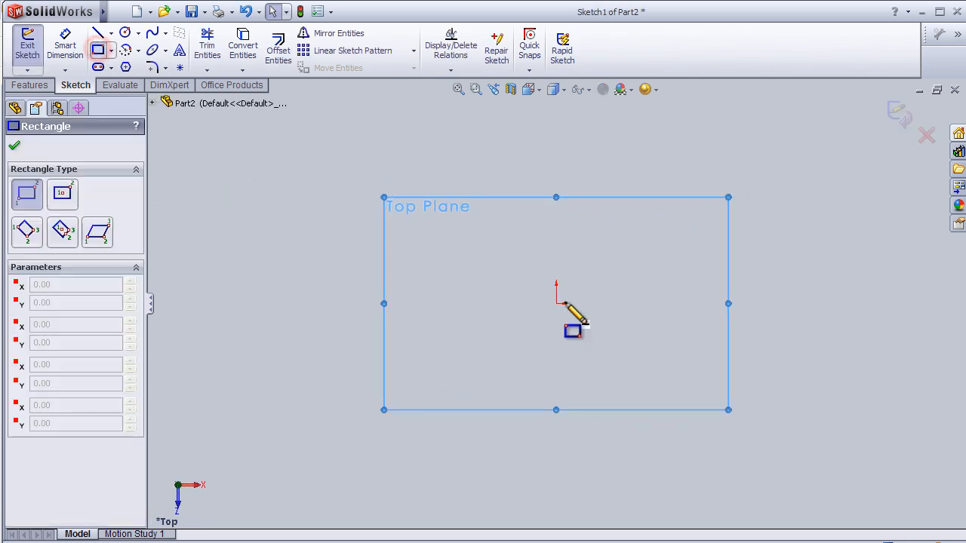
# Draw a corner rectangle from the origin on the Top Plane, then add a small circle
pyautogui.moveTo(556, 304); pyautogui.dragTo(842, 141)
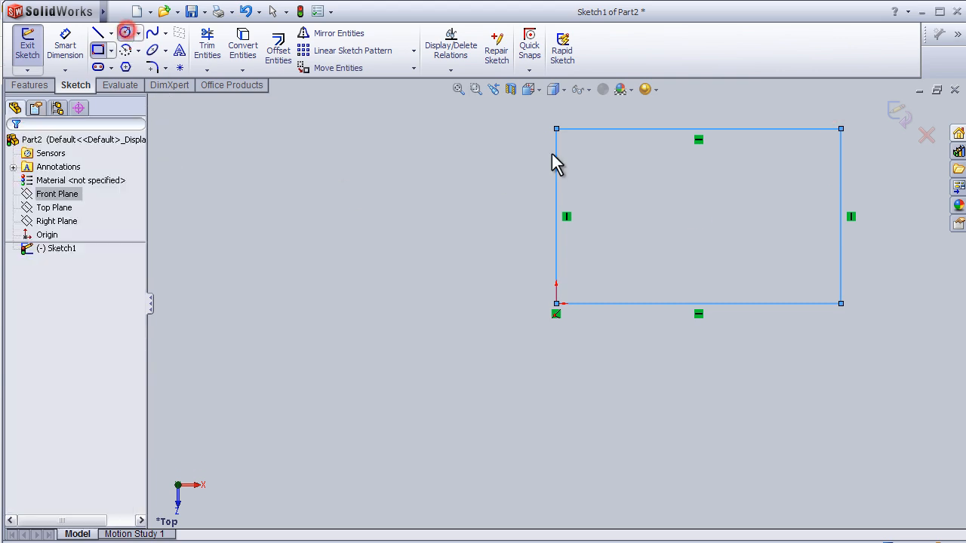
pyautogui.click(127, 31)
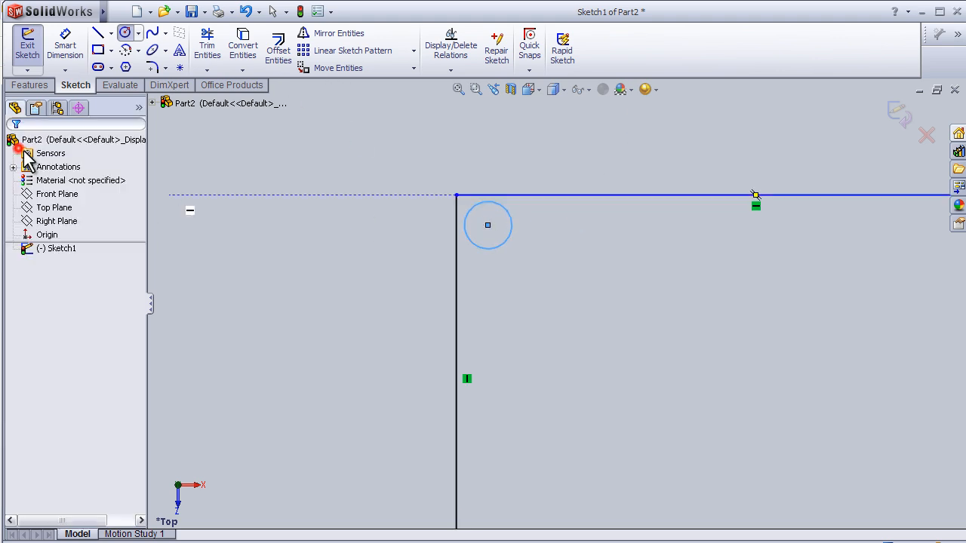
# Move the circle from its picked point into the rectangle's upper-left corner
pyautogui.click(338, 68)
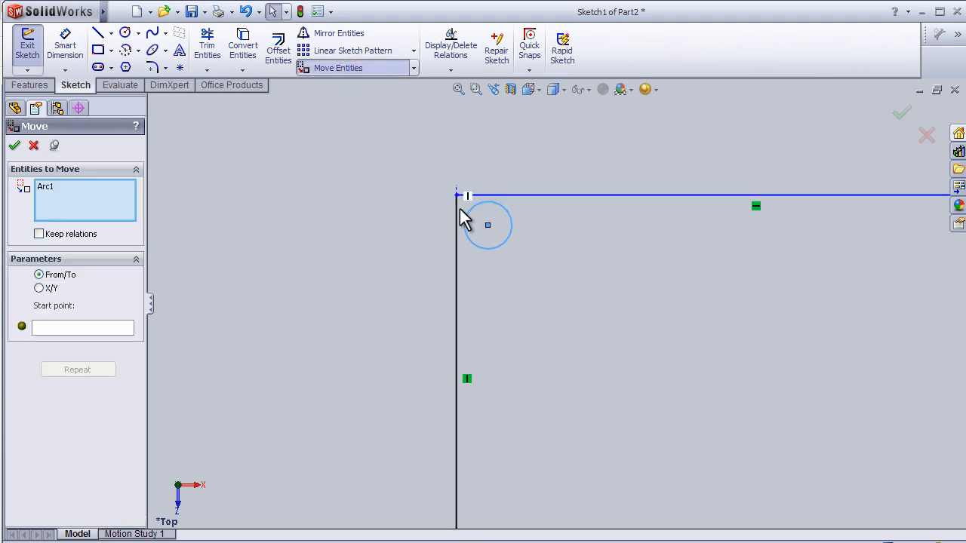
pyautogui.click(488, 225)
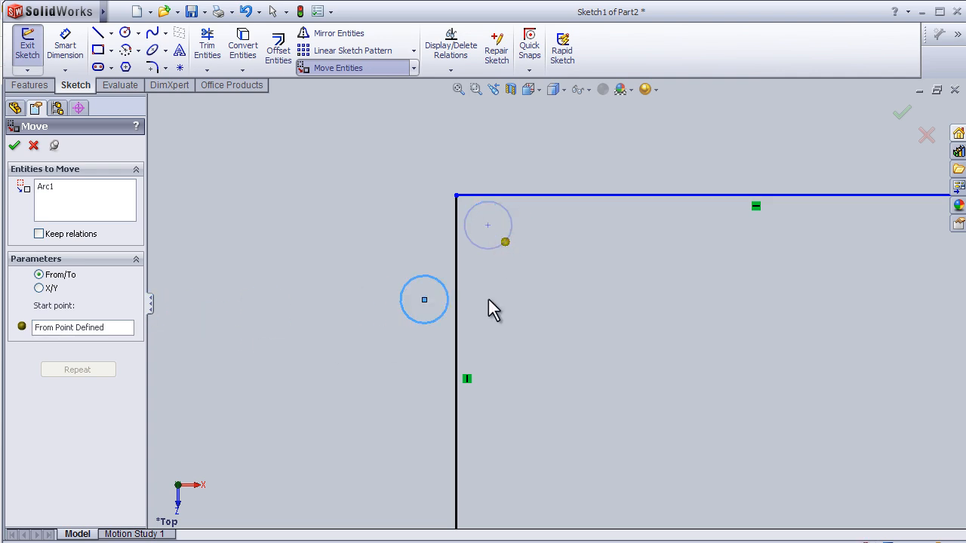
pyautogui.moveTo(424, 300); pyautogui.dragTo(509, 249)
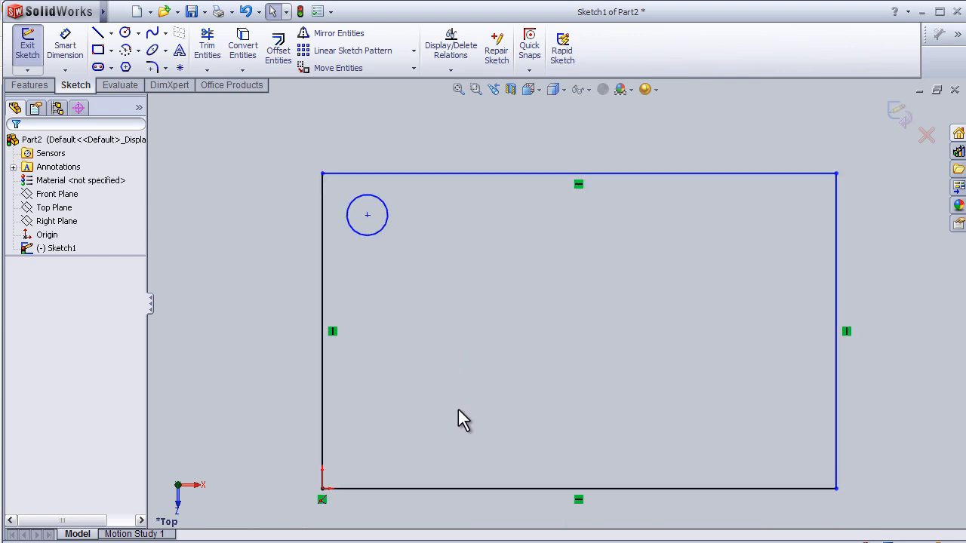
pyautogui.moveTo(802, 234)
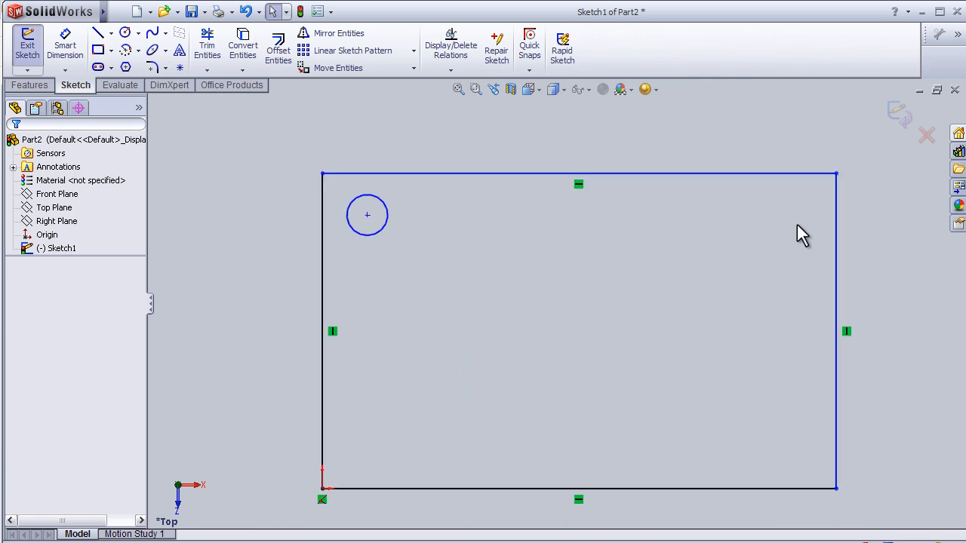
pyautogui.moveTo(338, 68)
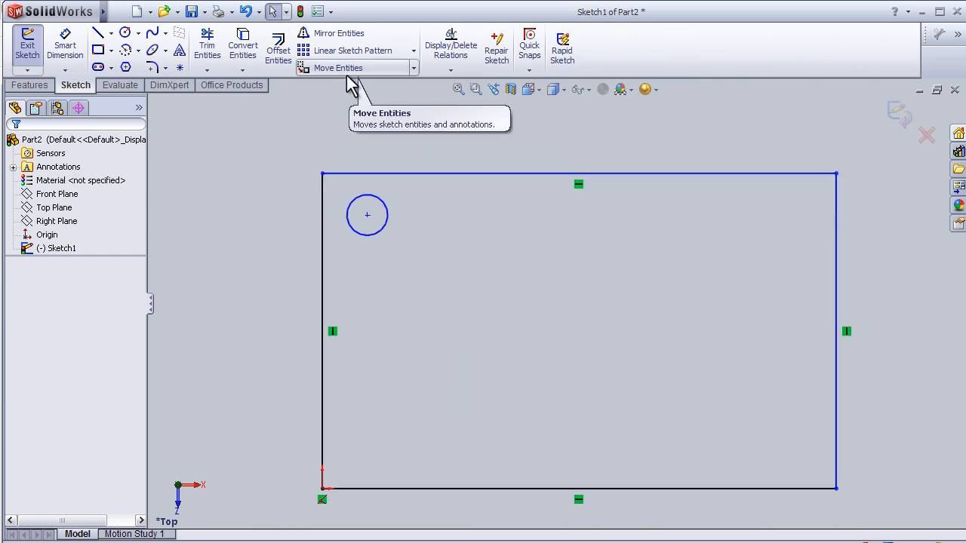
pyautogui.moveTo(346, 54)
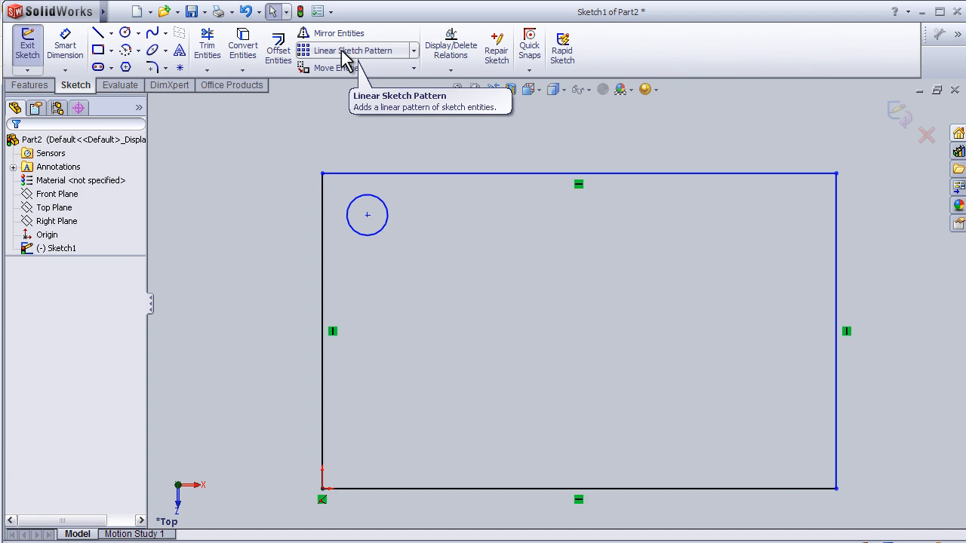
# Start the Linear Sketch Pattern tool from the Sketch toolbar
pyautogui.click(354, 49)
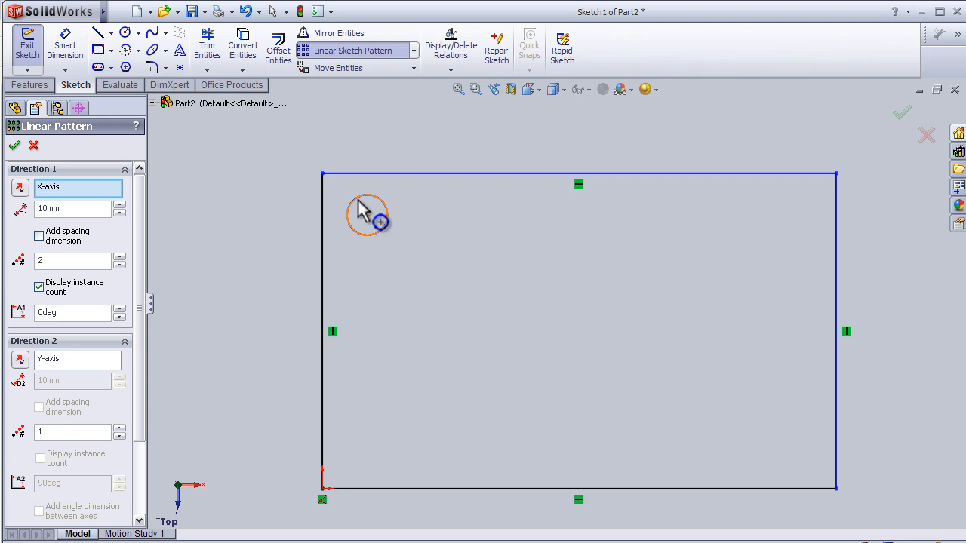
pyautogui.moveTo(128, 198)
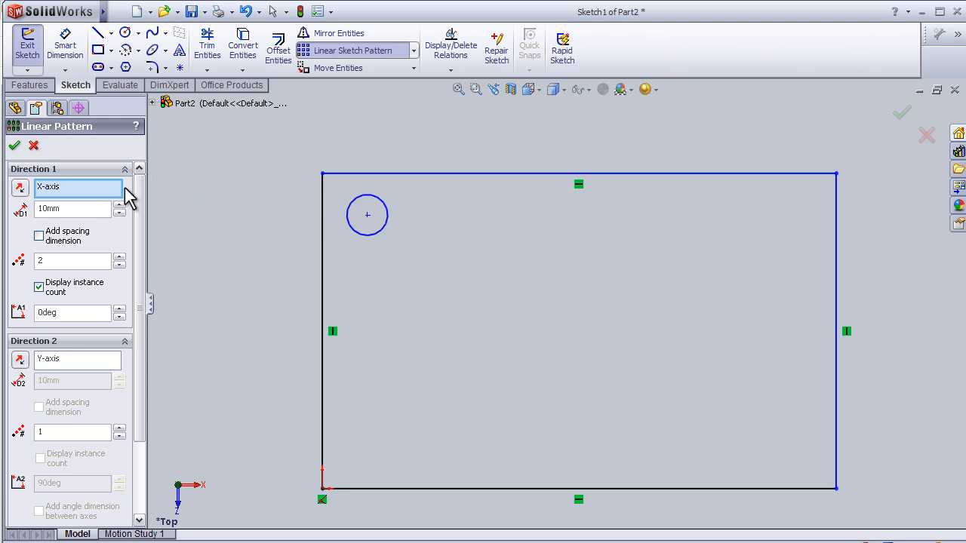
pyautogui.moveTo(126, 195)
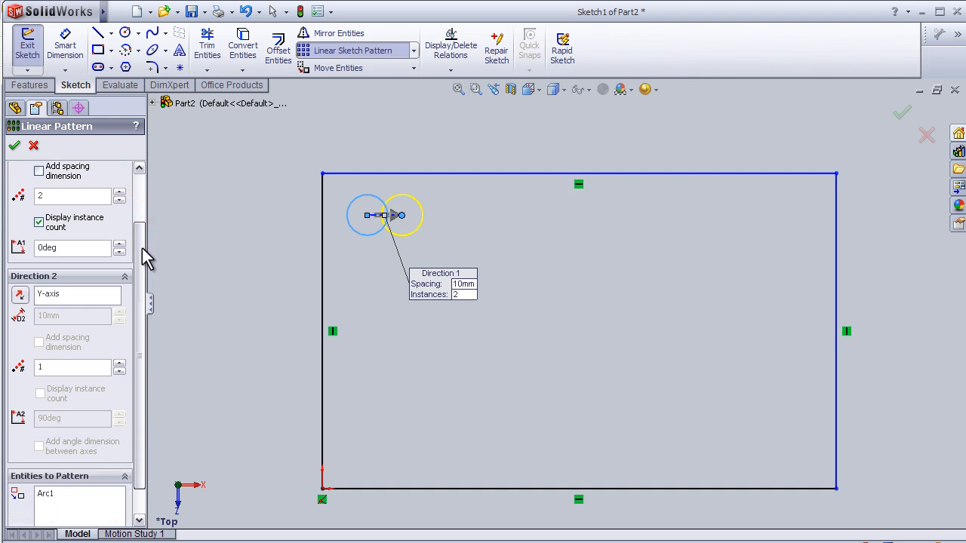
# Set Direction 1 to 7 circle instances at 20 mm spacing
pyautogui.scroll(-3)
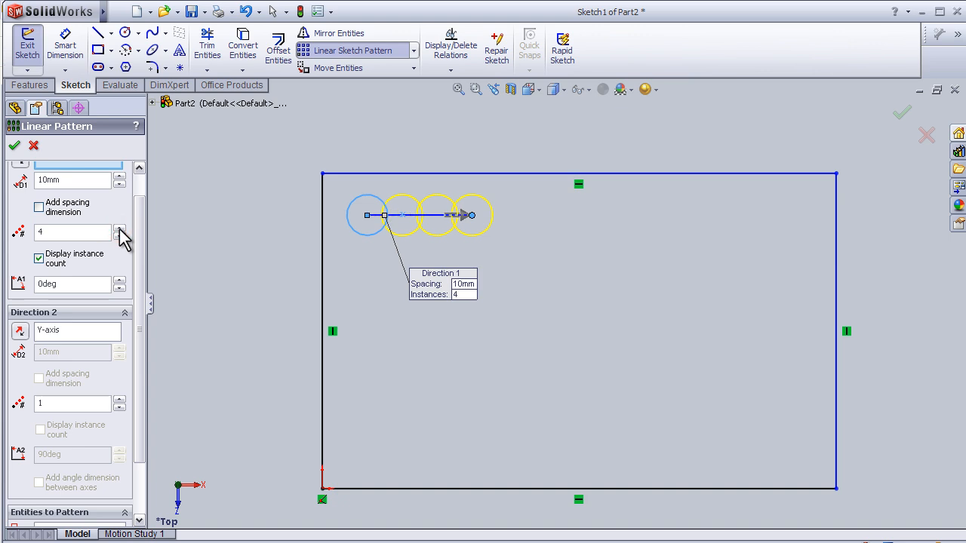
pyautogui.click(119, 228)
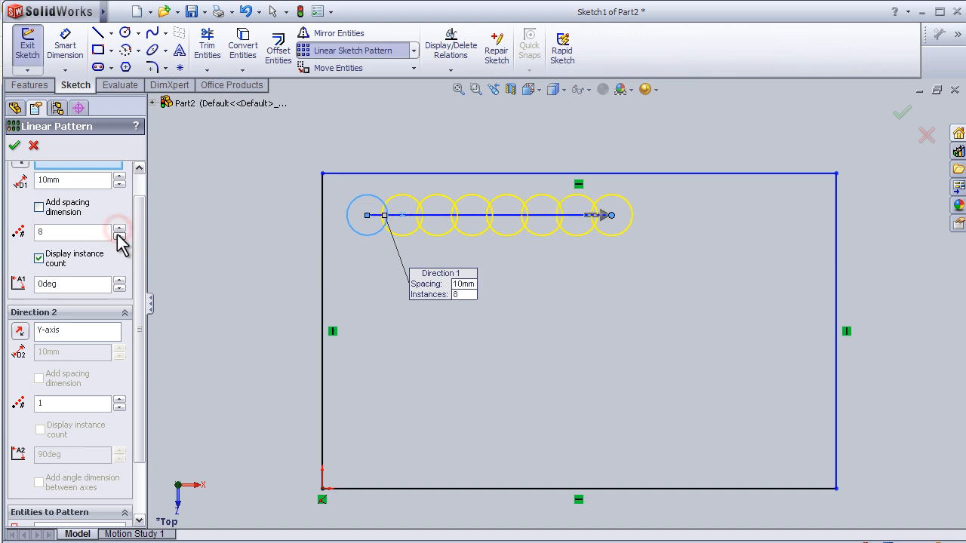
pyautogui.click(120, 235)
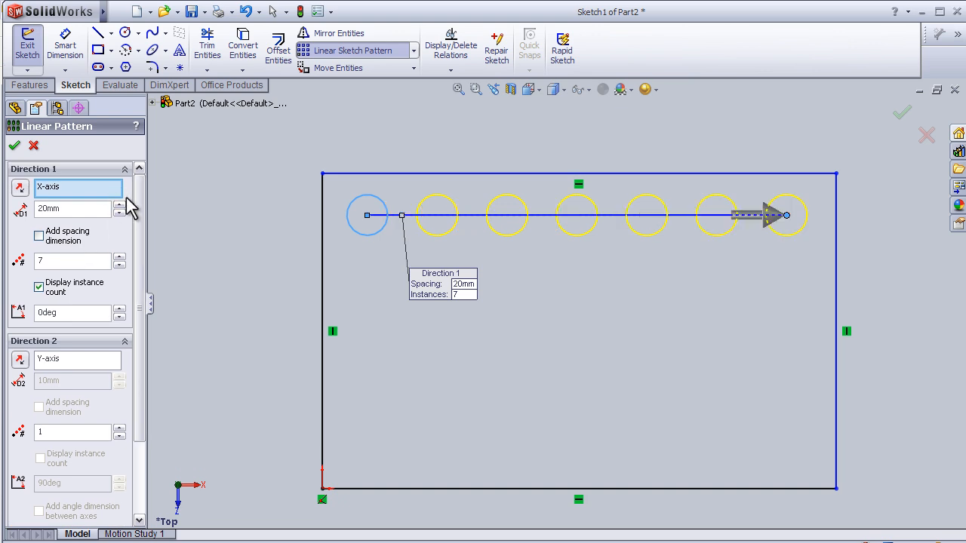
pyautogui.scroll(-3)
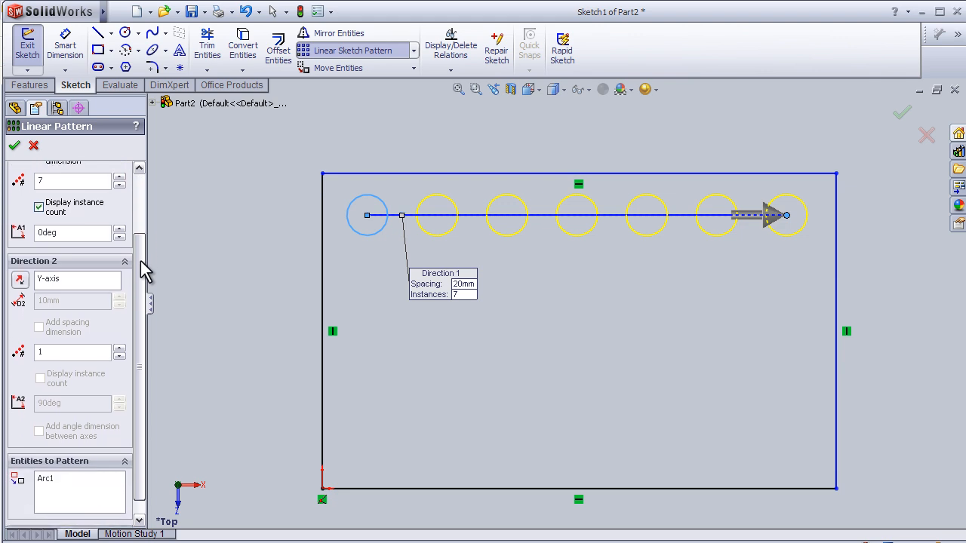
# Enable Direction 2 with 4 rows at 10 mm and add a spacing dimension
pyautogui.scroll(-3)
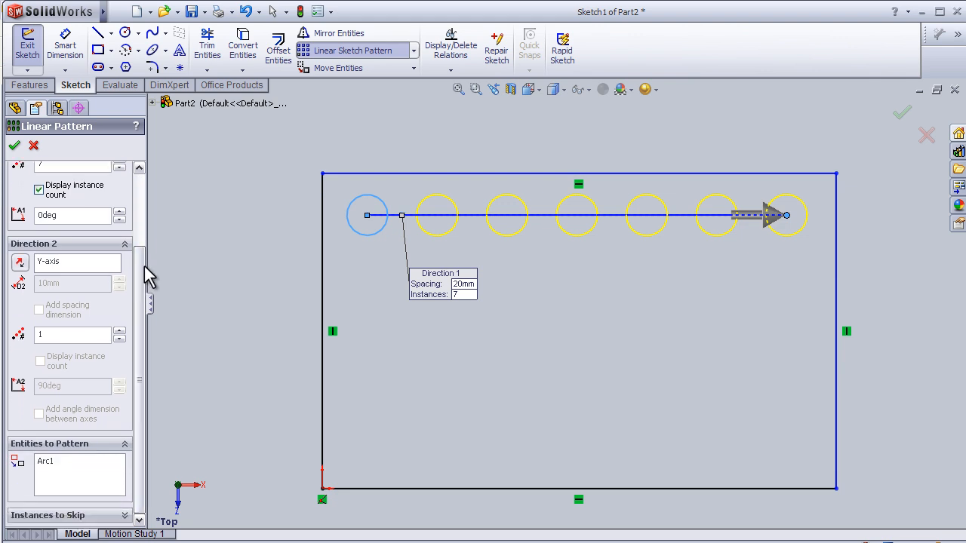
pyautogui.click(72, 261)
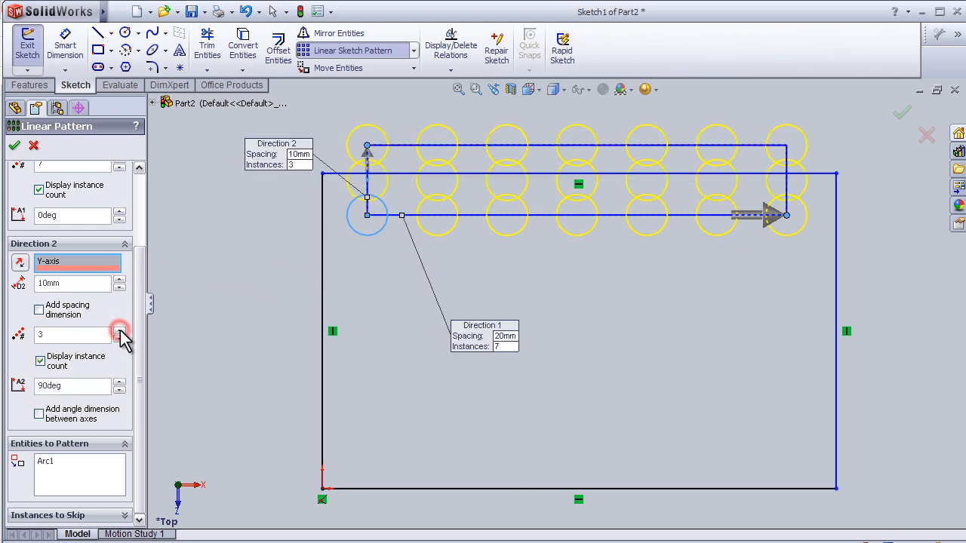
pyautogui.click(120, 330)
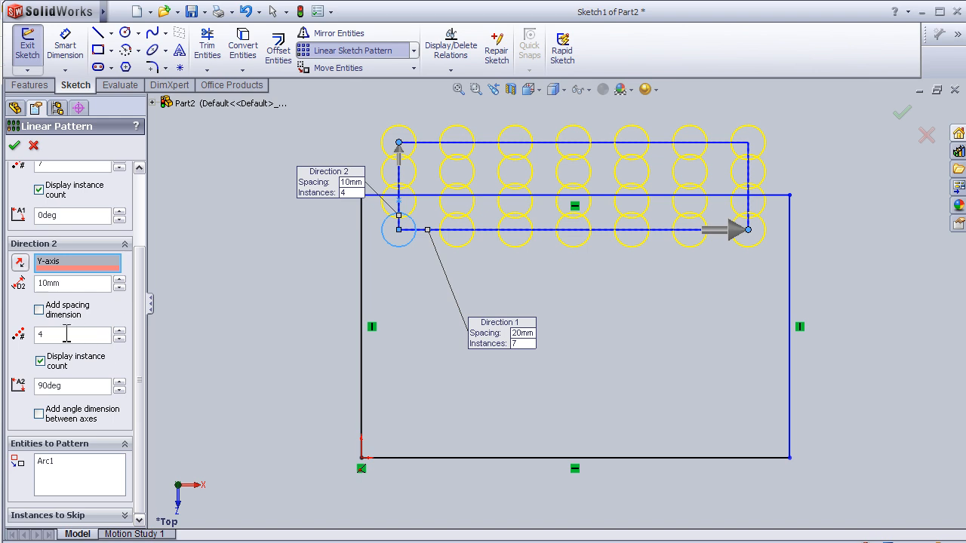
pyautogui.moveTo(121, 388)
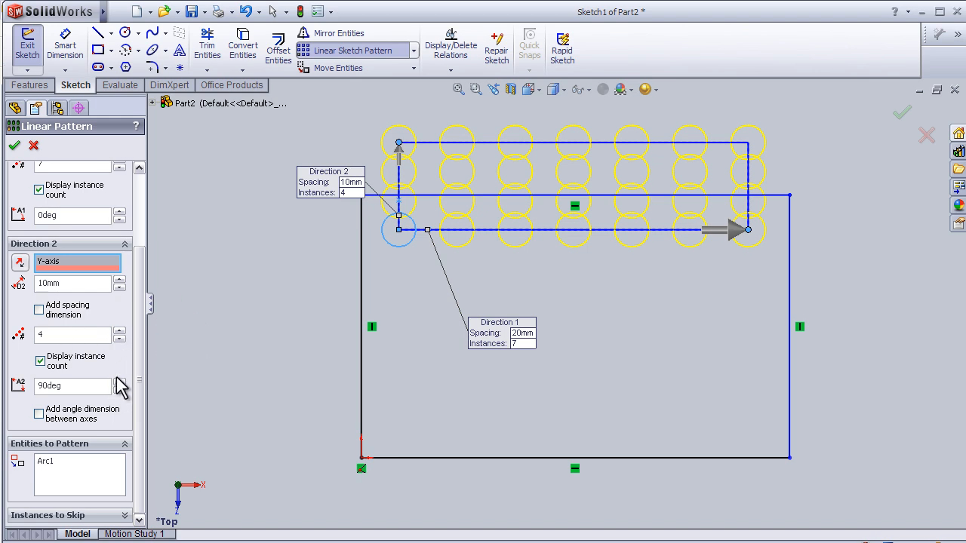
pyautogui.moveTo(121, 389)
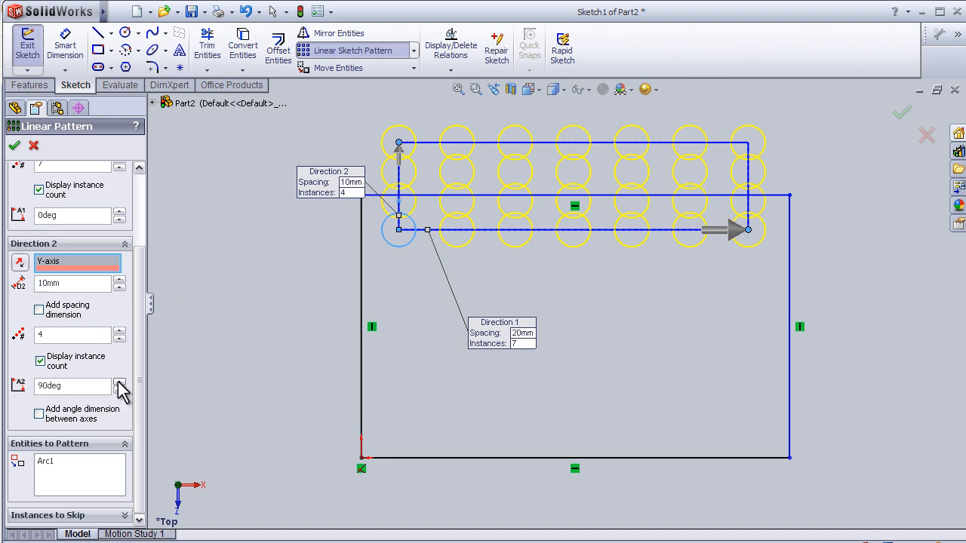
pyautogui.click(119, 382)
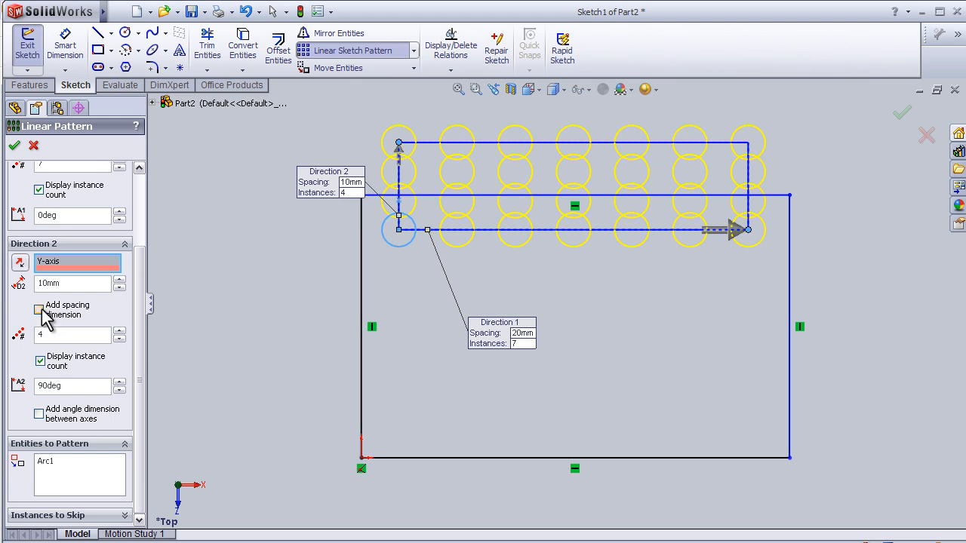
pyautogui.click(20, 262)
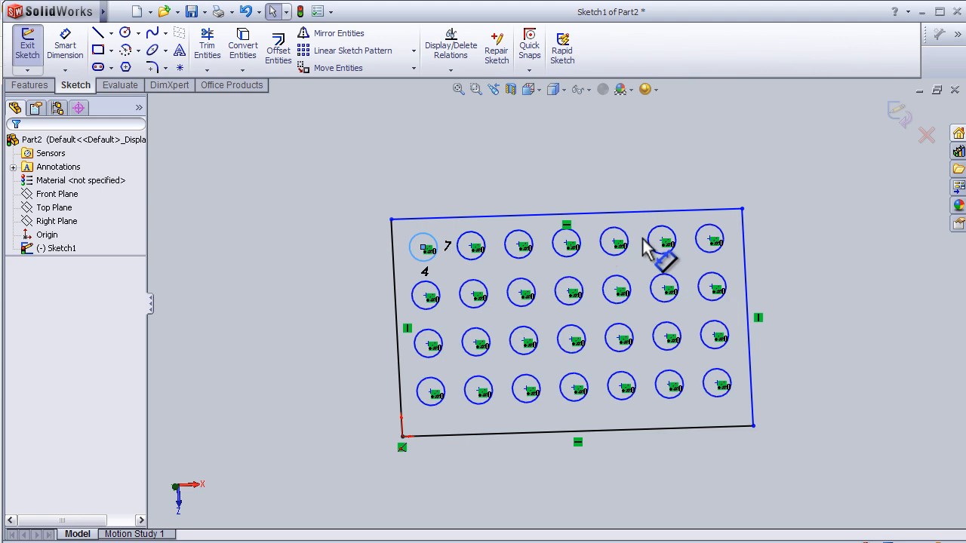
pyautogui.moveTo(313, 330)
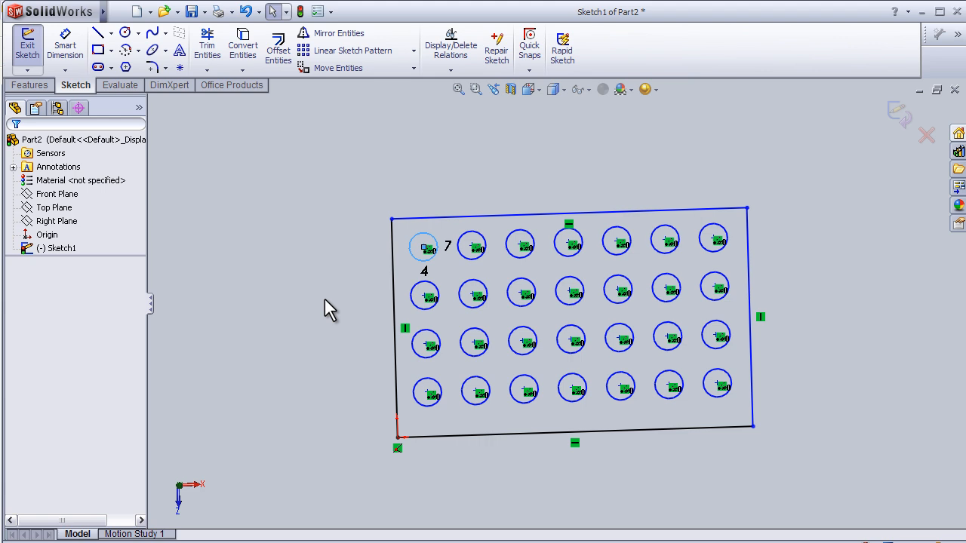
pyautogui.moveTo(330, 308)
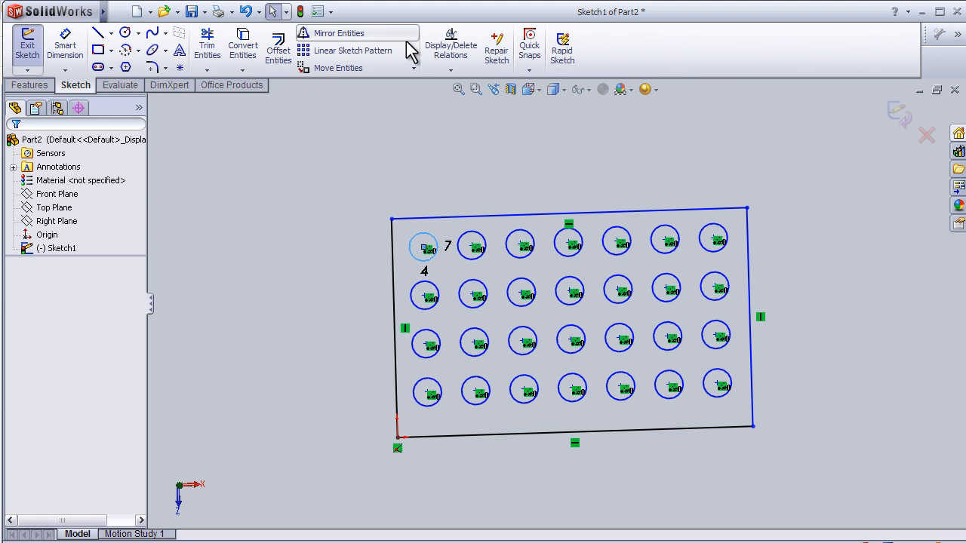
pyautogui.moveTo(338, 67)
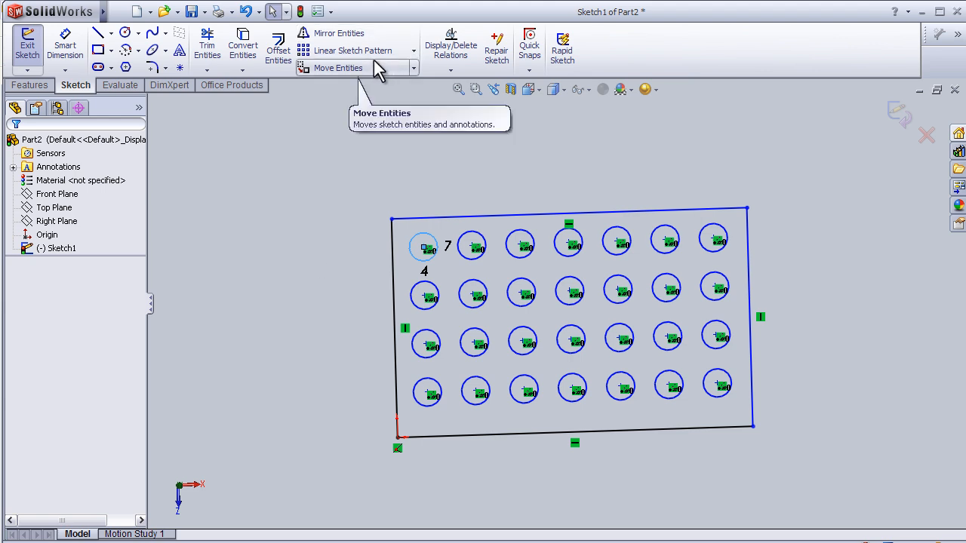